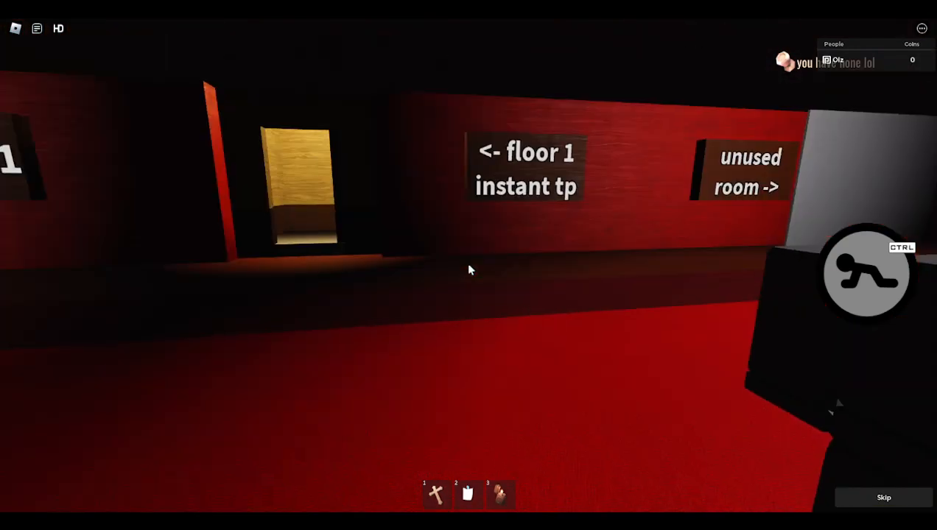
mouse_move(471, 269)
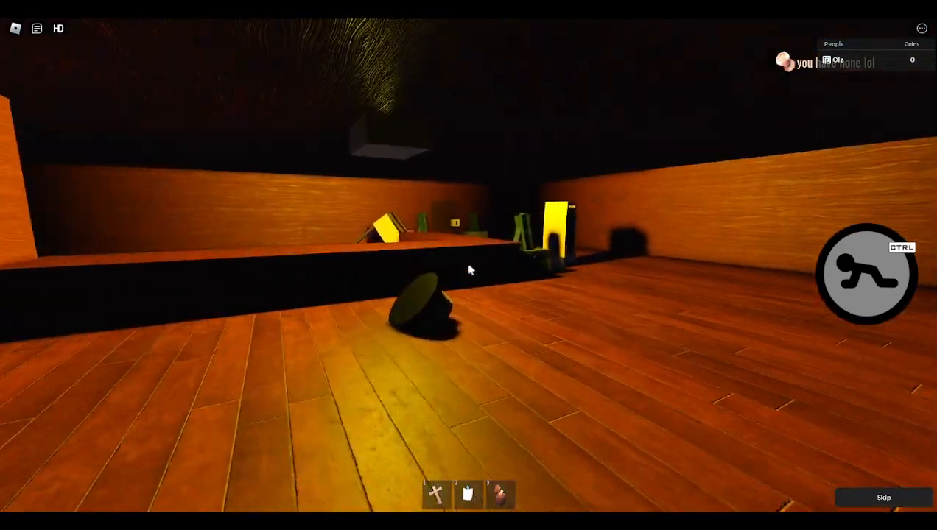
mouse_move(472, 271)
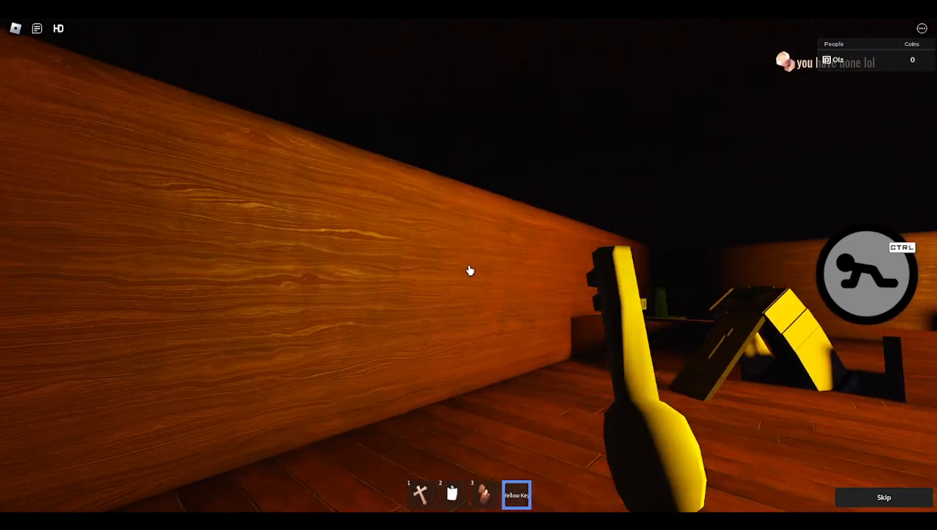
mouse_move(471, 271)
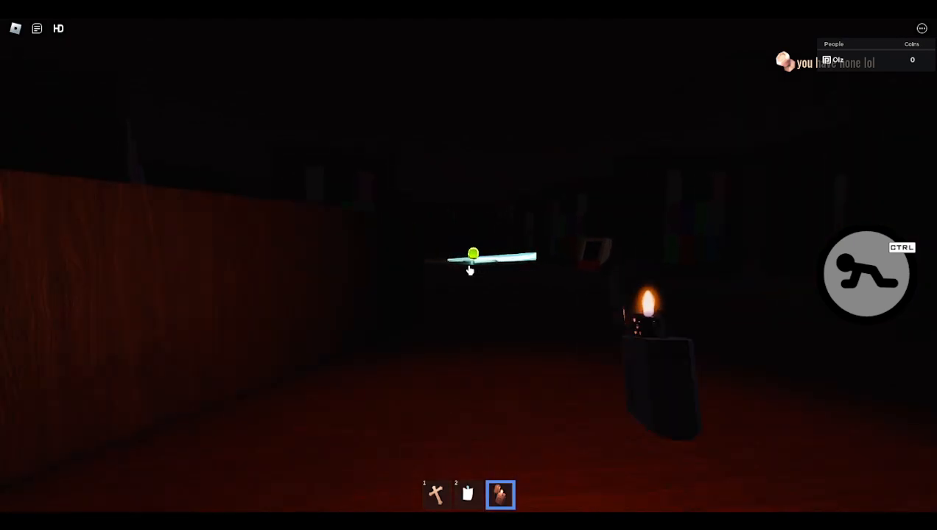
mouse_move(469, 271)
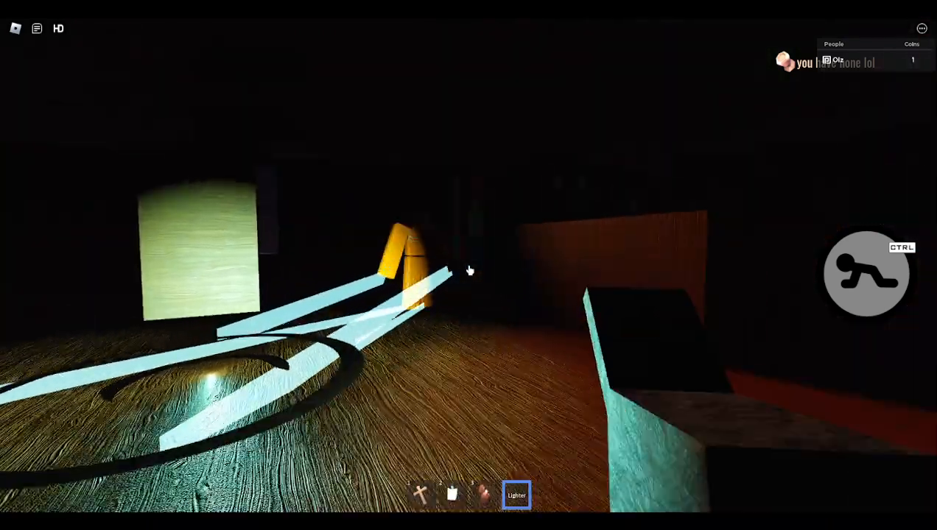
mouse_move(471, 266)
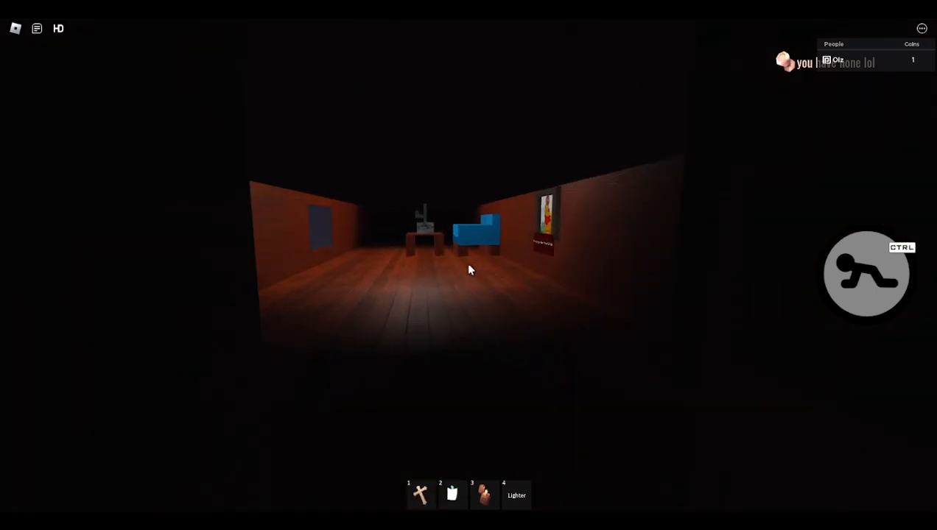
mouse_move(471, 269)
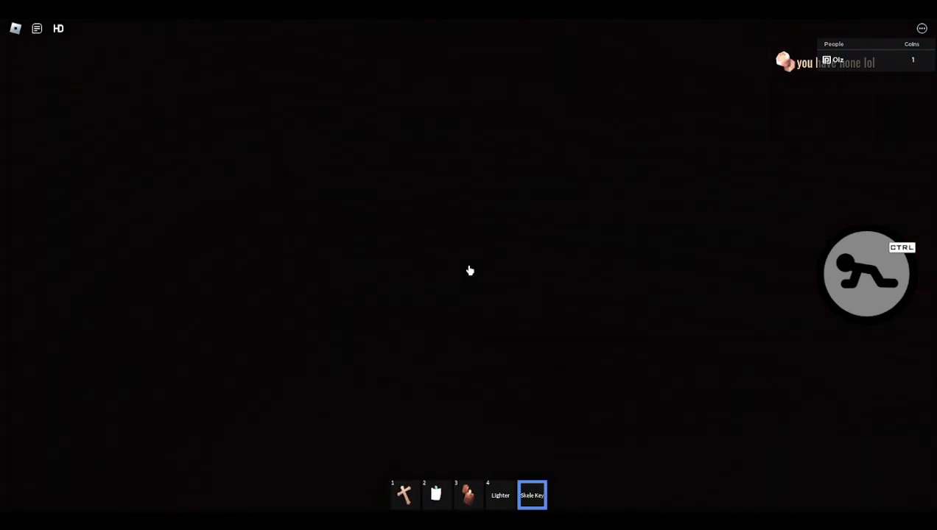
Step: Take the Flash Light into hand and walk into the lit wooden room
key(4)
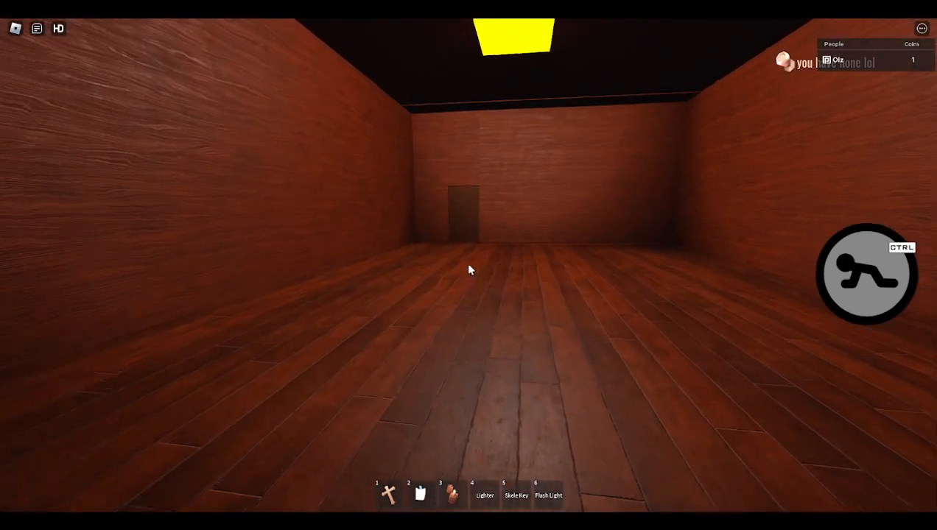
Step: Walk forward through the dark room, switching to hotbar slot 5, and reach the corridor with the glowing lamp post
key(w)
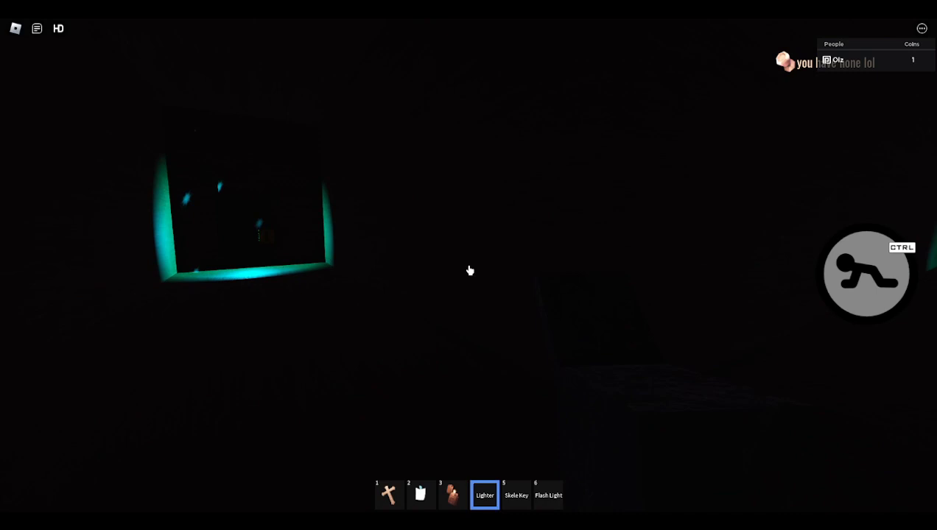
key(5)
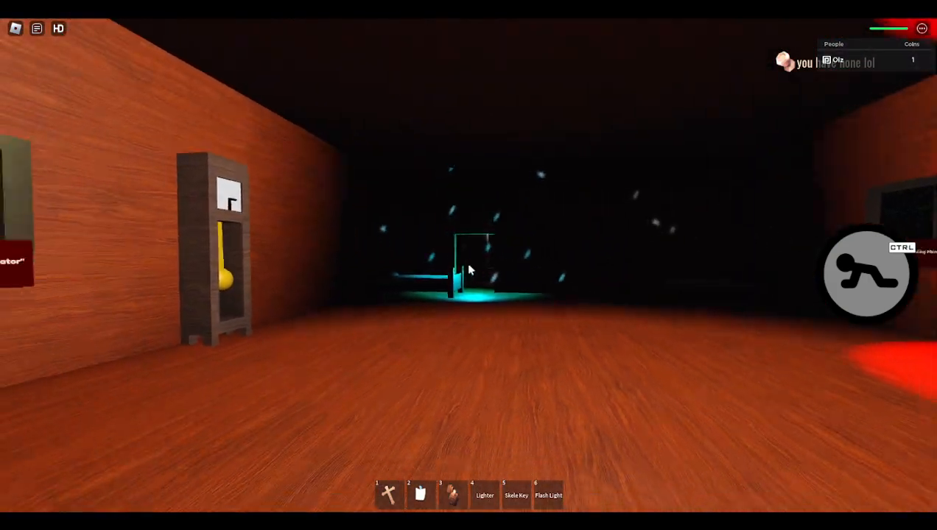
mouse_move(472, 271)
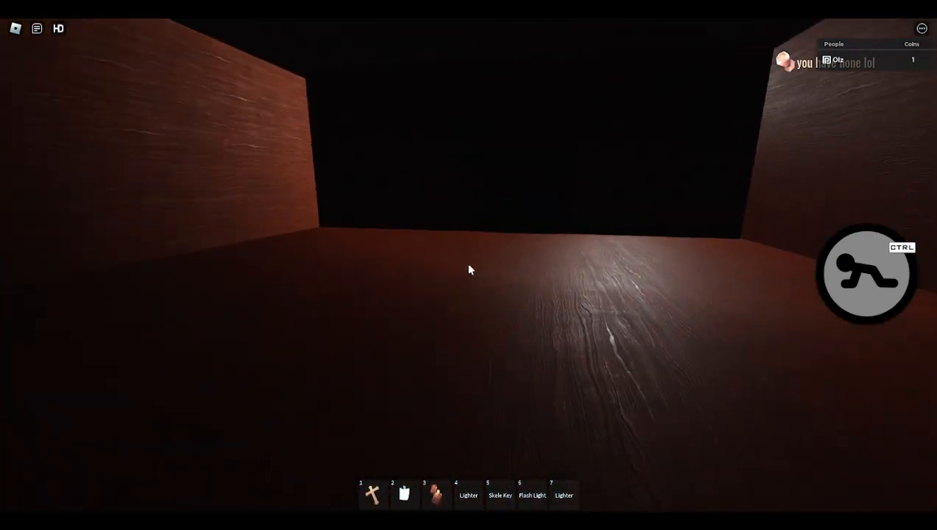
mouse_move(471, 270)
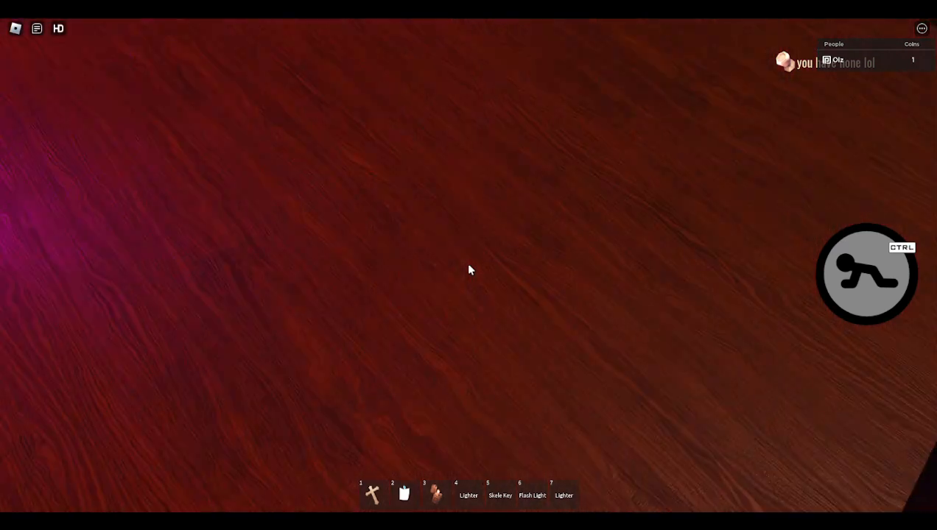
mouse_move(471, 271)
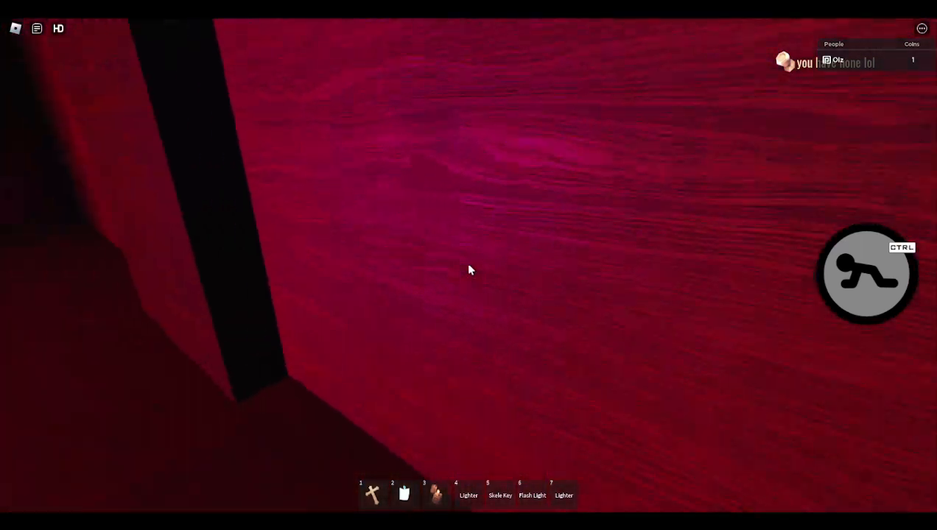